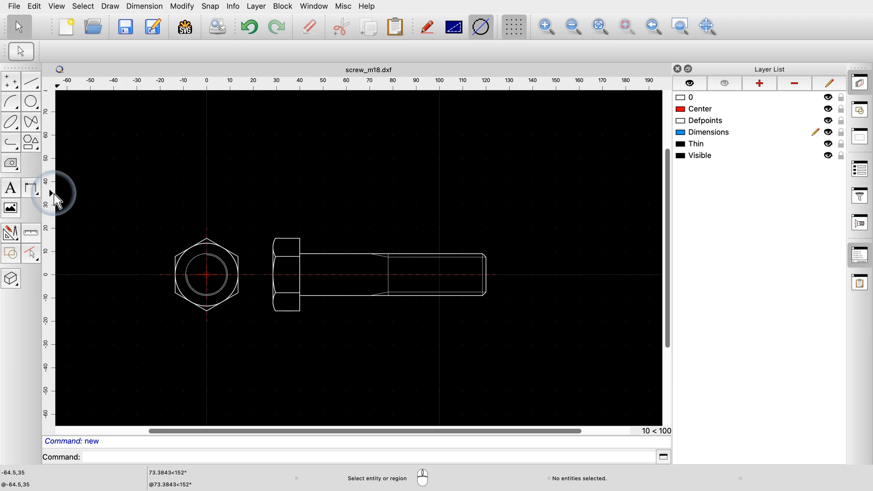
{"action": "mouse_move", "coordinate": [32, 188]}
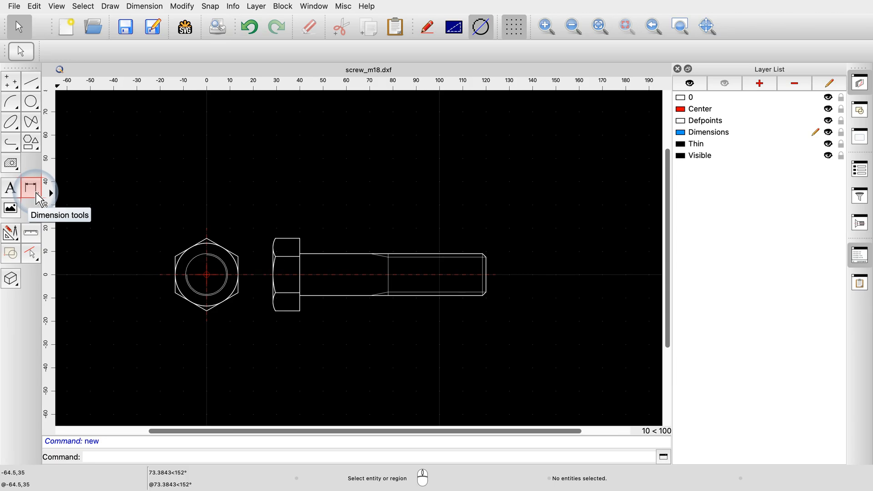
Step: Show the dimension toolset from the left toolbar
{"action": "left_click", "coordinate": [36, 191]}
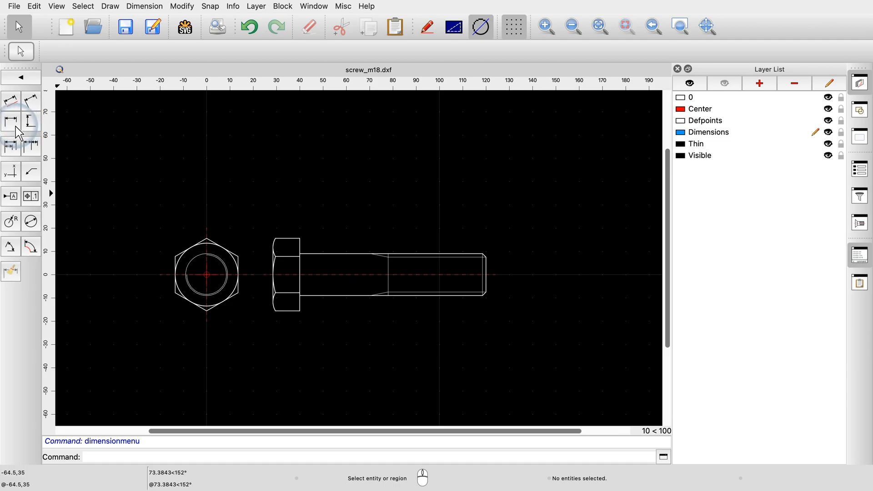
{"action": "mouse_move", "coordinate": [10, 120]}
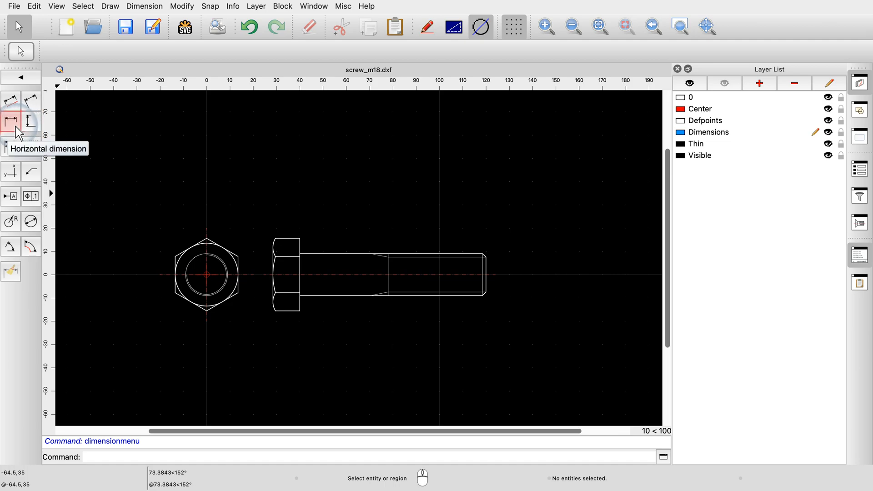
Step: Place a horizontal 80 shank-length dimension on the Dimensions layer below the screw
{"action": "left_click", "coordinate": [11, 120]}
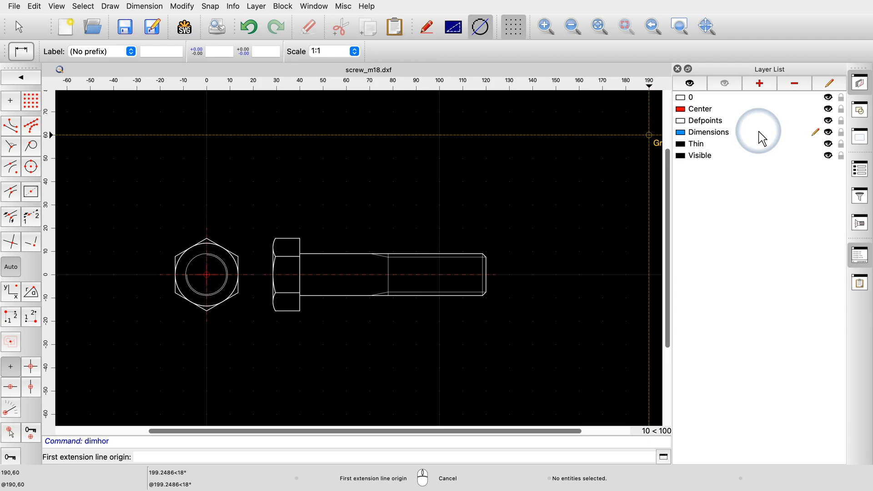
{"action": "left_click", "coordinate": [709, 132]}
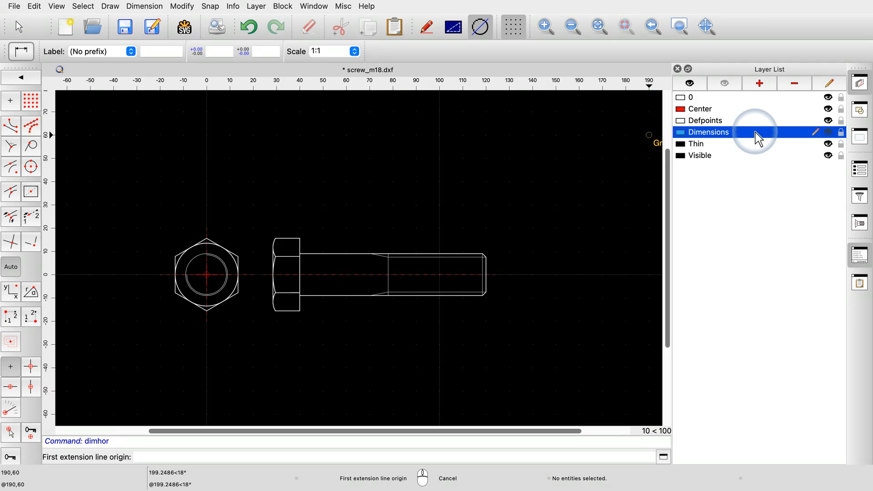
{"action": "left_click", "coordinate": [299, 306]}
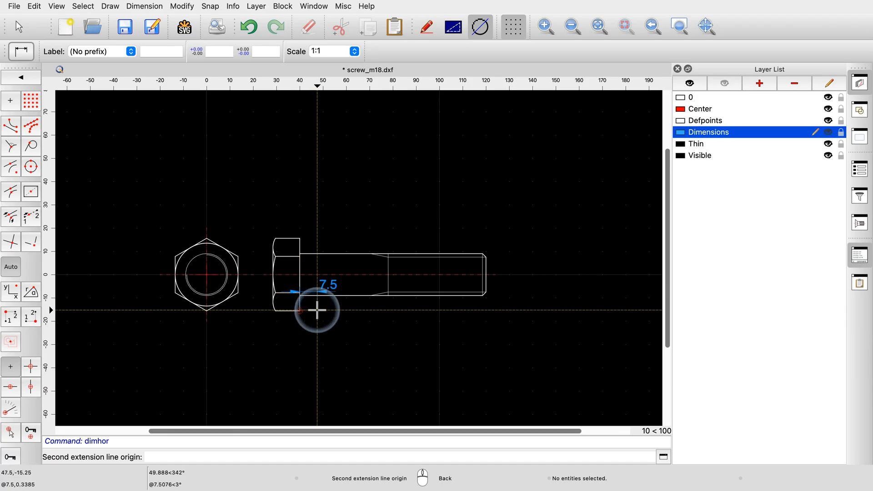
{"action": "left_click", "coordinate": [486, 292]}
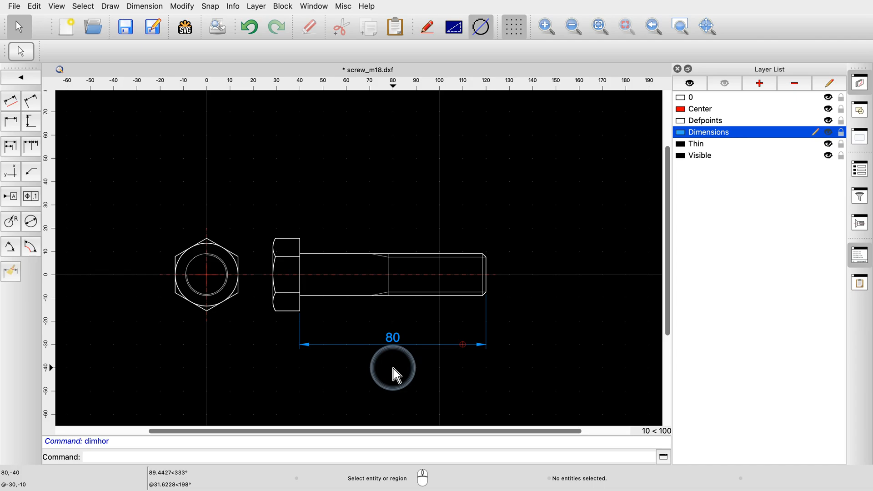
{"action": "mouse_move", "coordinate": [236, 262]}
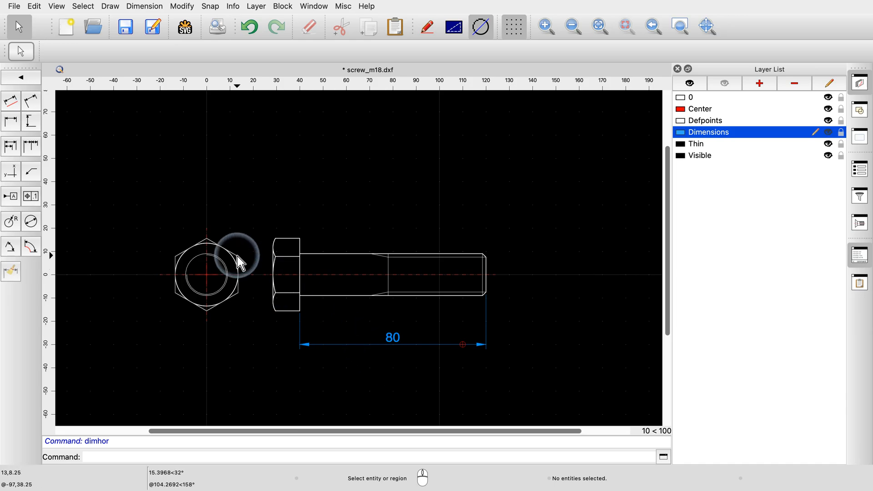
{"action": "mouse_move", "coordinate": [30, 120]}
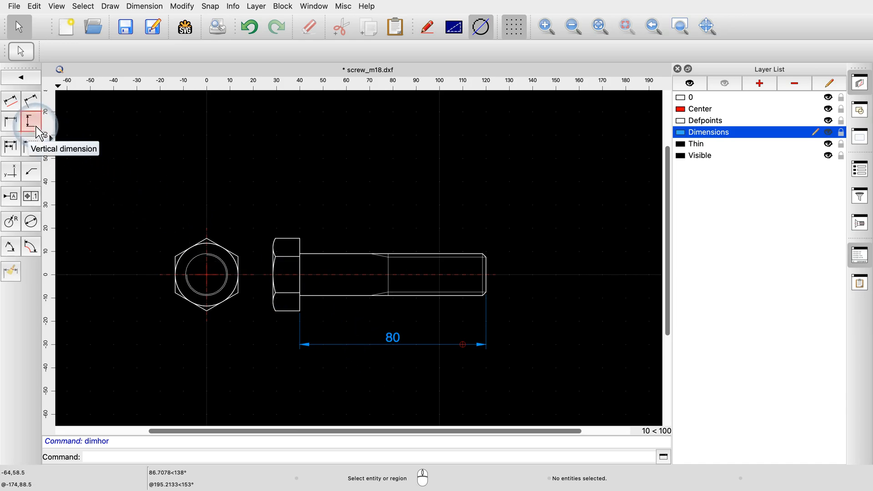
Step: Place a vertical M18 diameter dimension across the threaded end
{"action": "left_click", "coordinate": [31, 118]}
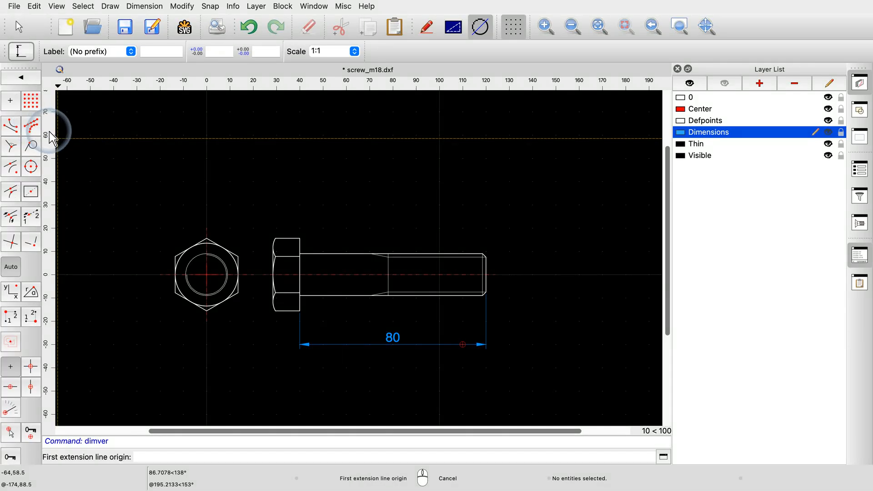
{"action": "left_click", "coordinate": [482, 285]}
{"action": "type", "text": "M"}
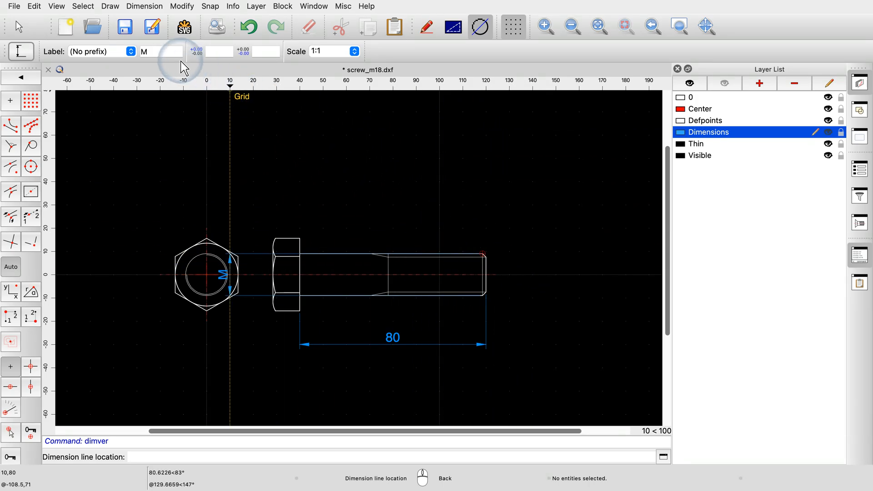
{"action": "type", "text": "18"}
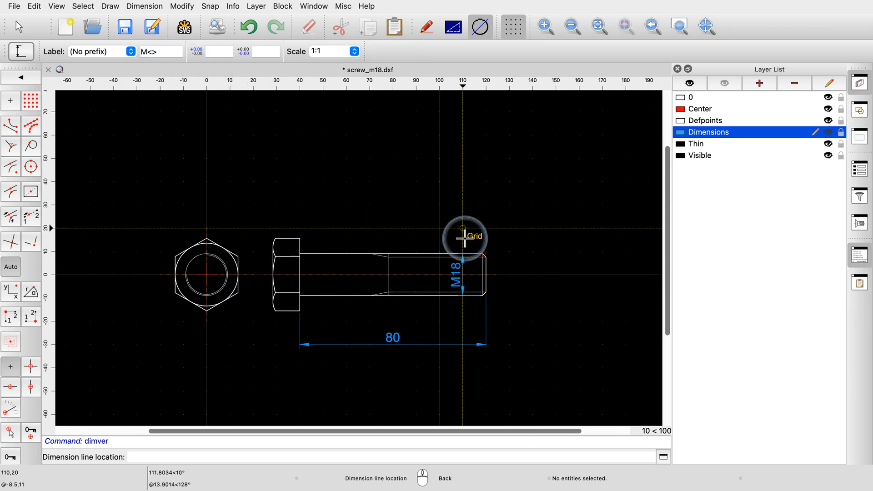
{"action": "mouse_move", "coordinate": [532, 278]}
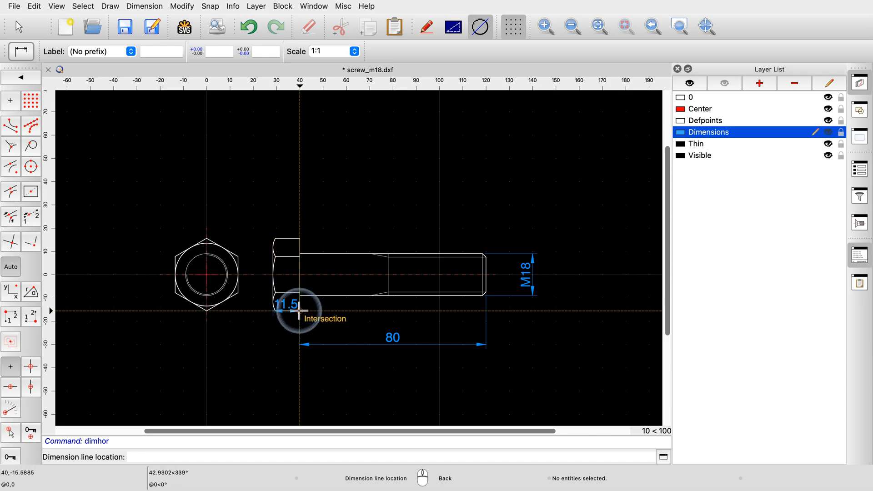
Step: Place the 11.5 head-thickness dimension level with the 80 dimension
{"action": "left_click", "coordinate": [297, 310]}
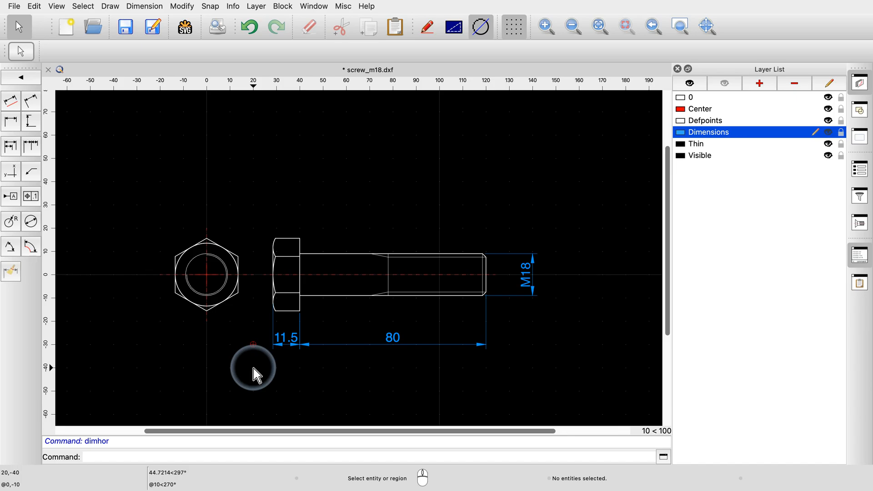
{"action": "left_click", "coordinate": [34, 6]}
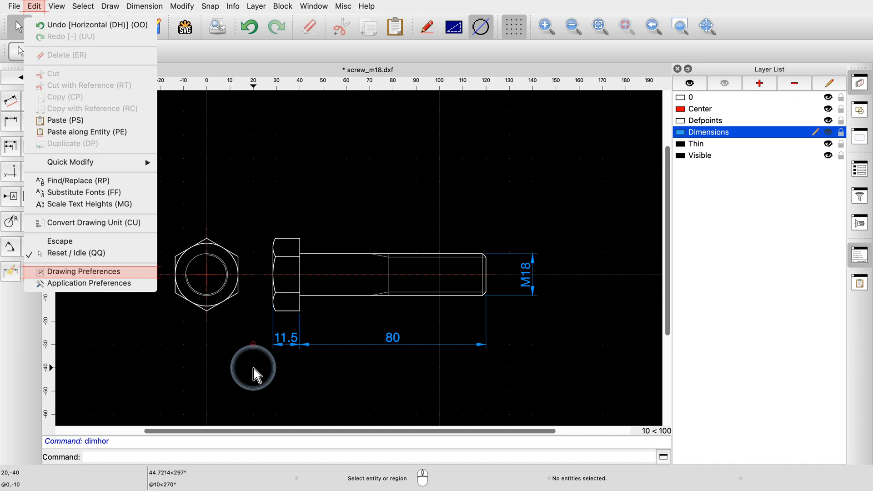
Step: Set the drawing's dimension text height to 6 in Dimension Settings
{"action": "left_click", "coordinate": [83, 271]}
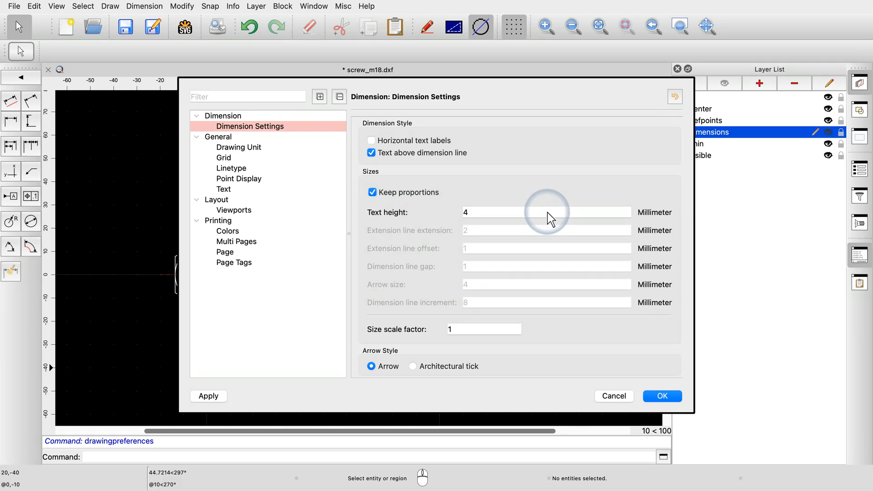
{"action": "type", "text": "6"}
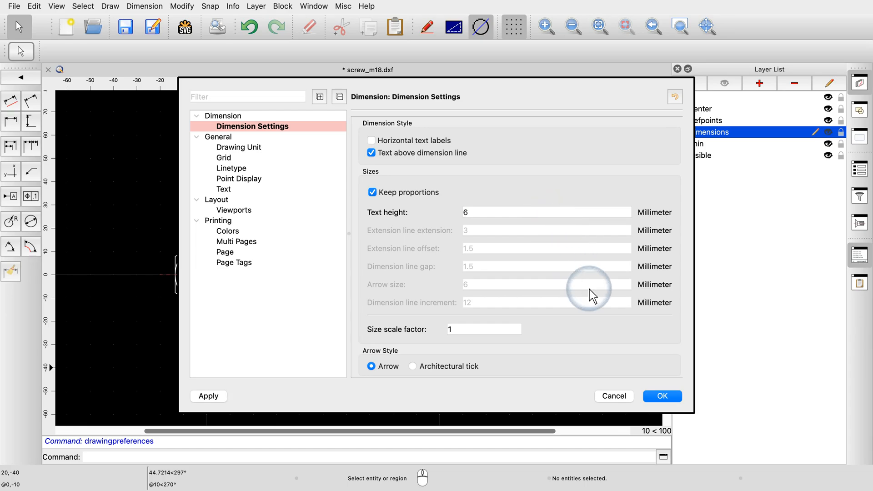
{"action": "left_click", "coordinate": [661, 396]}
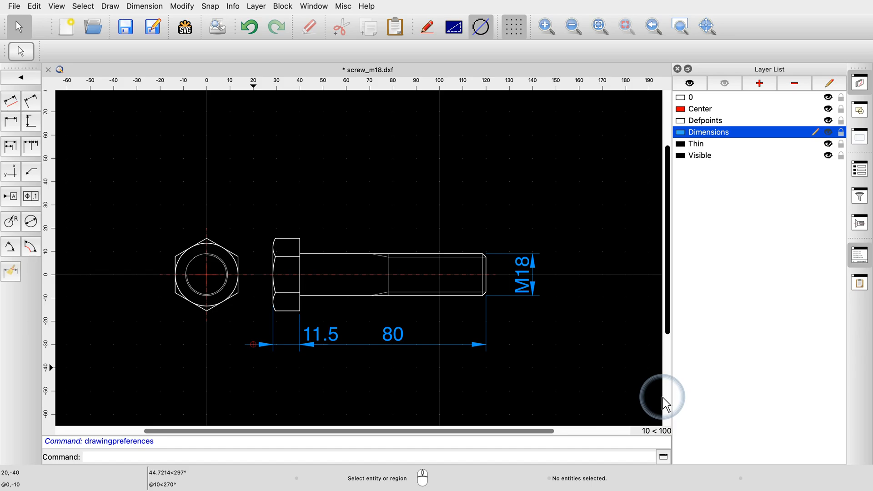
{"action": "mouse_move", "coordinate": [325, 348]}
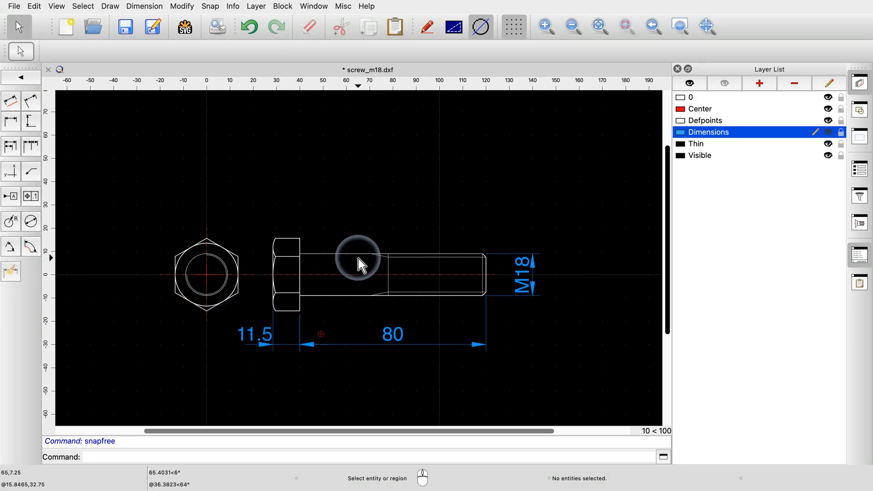
{"action": "mouse_move", "coordinate": [361, 264]}
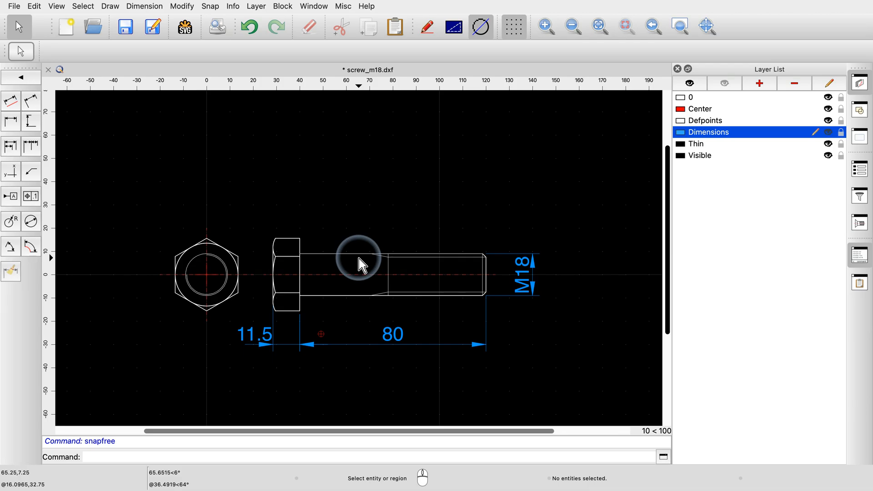